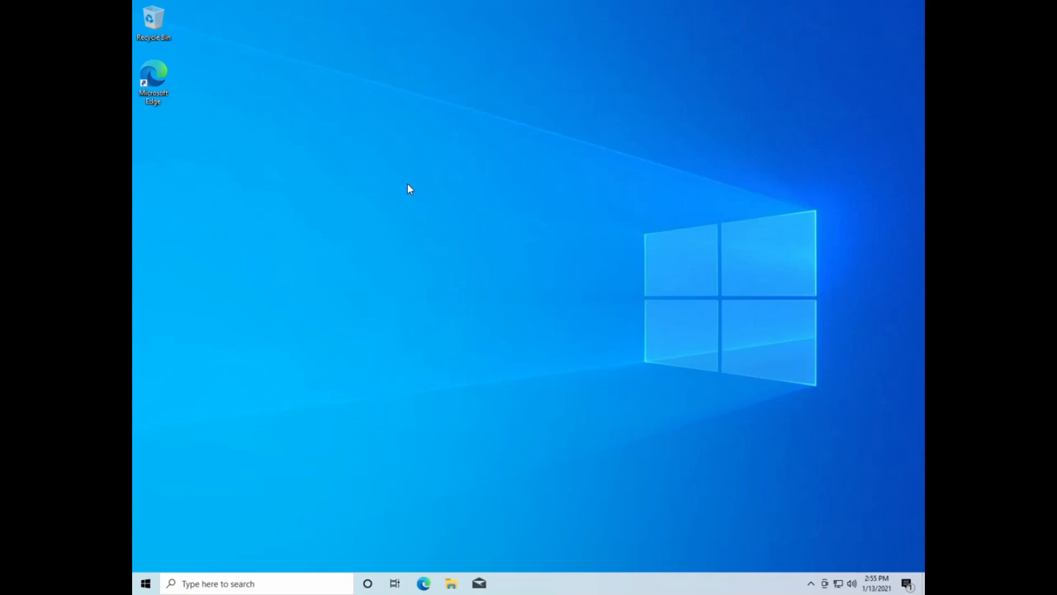
{"action": "mouse_move", "coordinate": [237, 101]}
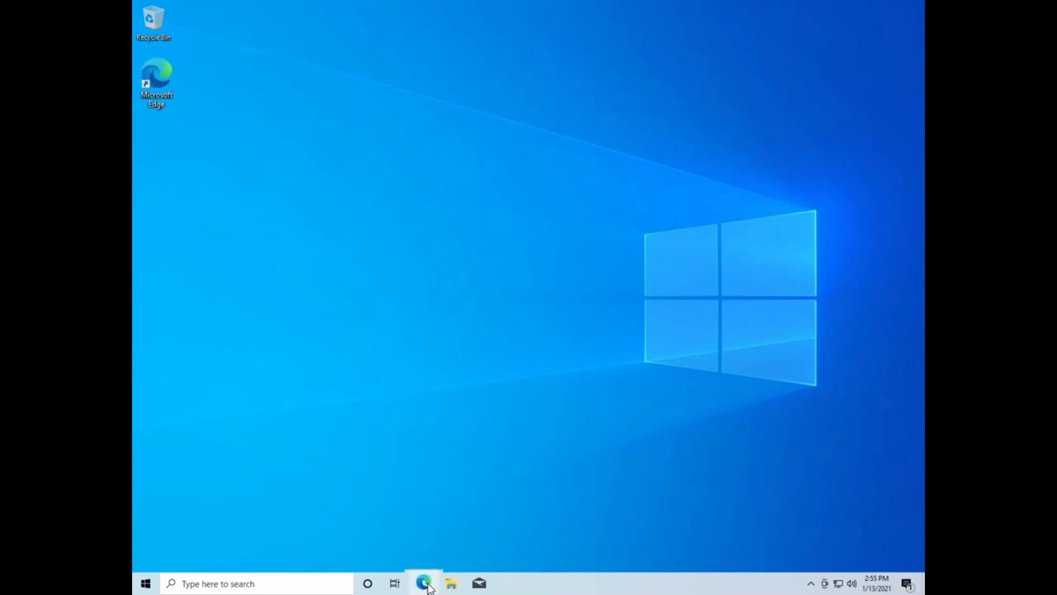
Step: Launch Edge from the taskbar and load fbreader.org from the address bar
{"action": "left_click", "coordinate": [424, 583]}
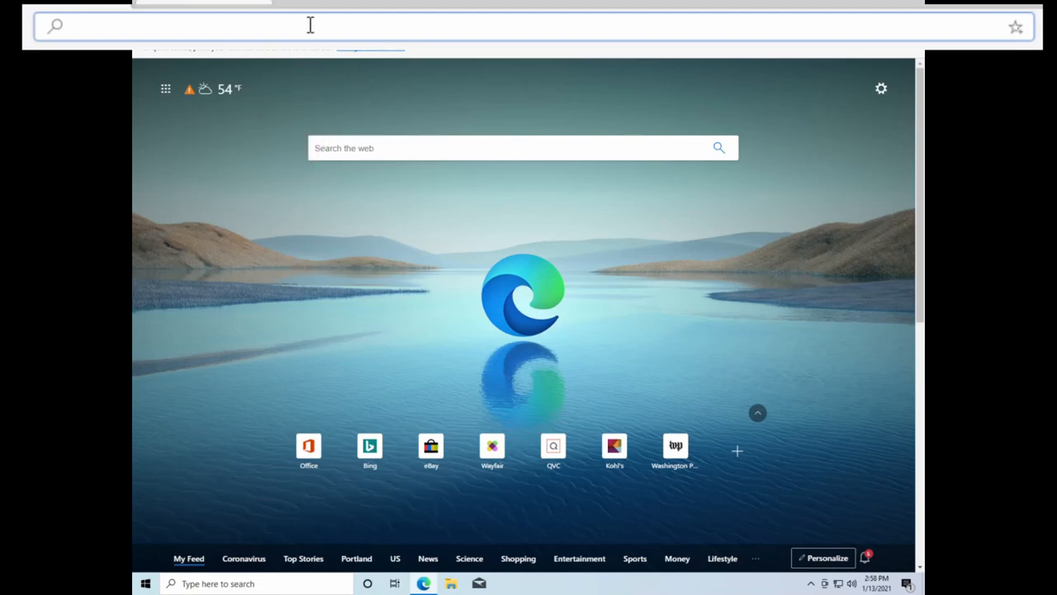
{"action": "type", "text": "fbreader.org"}
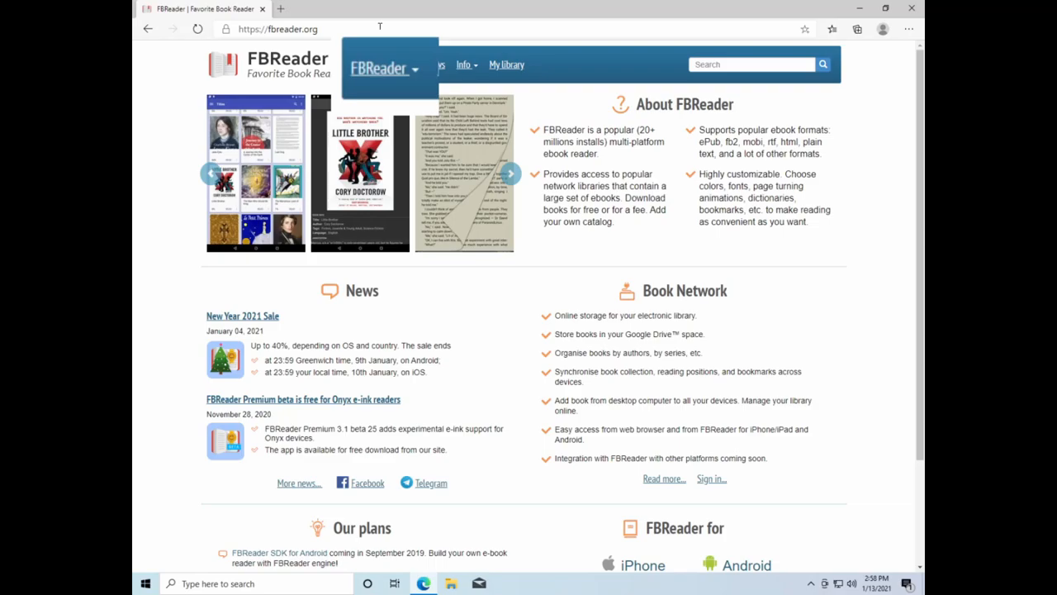
{"action": "mouse_move", "coordinate": [401, 74]}
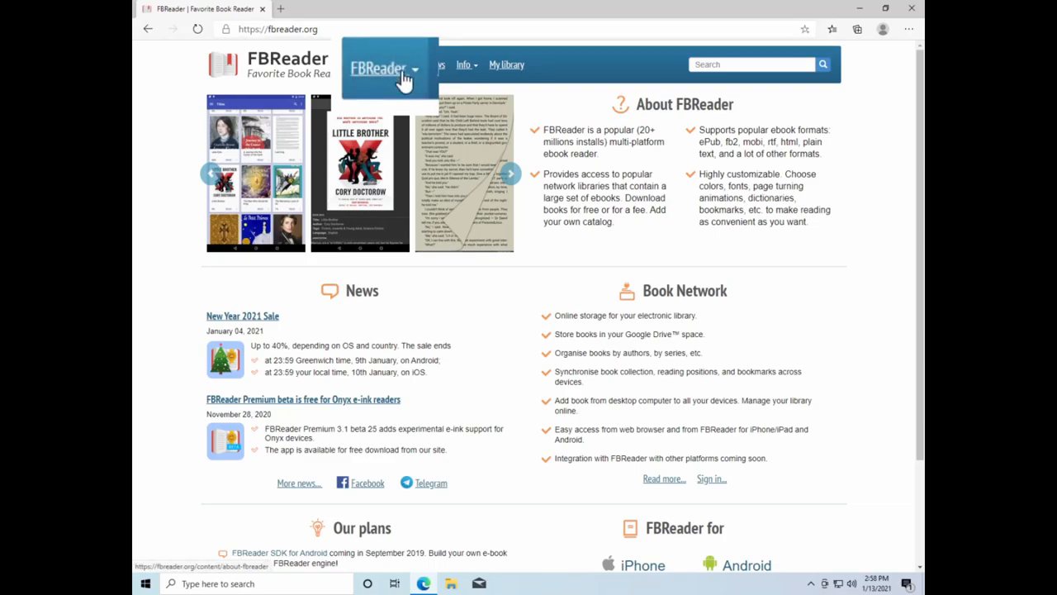
Step: Go to the FBReader for Windows page and download the FBReader 0.12.10 setup file
{"action": "left_click", "coordinate": [381, 68]}
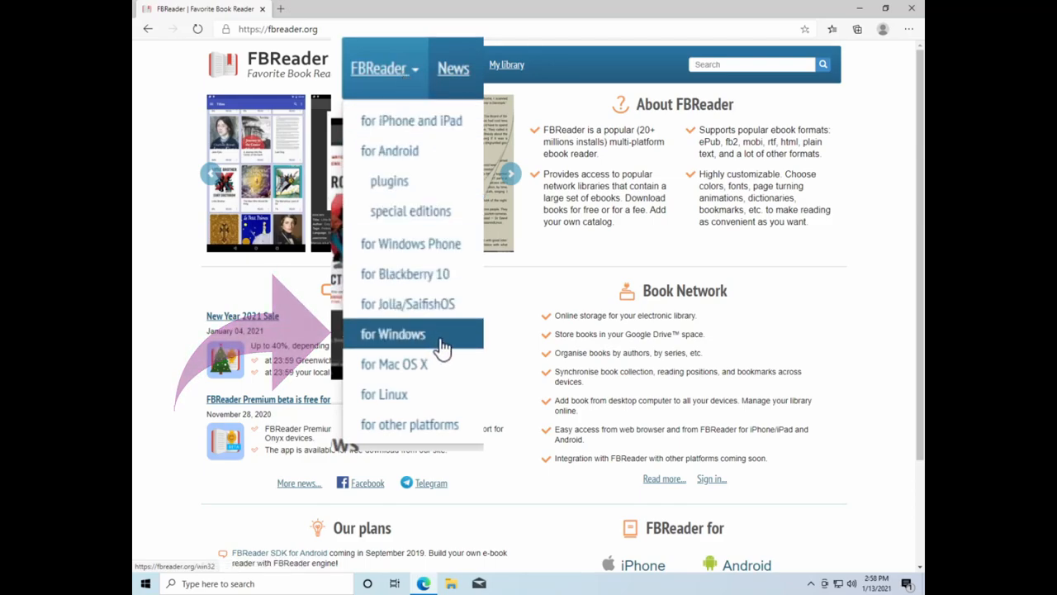
{"action": "left_click", "coordinate": [392, 333]}
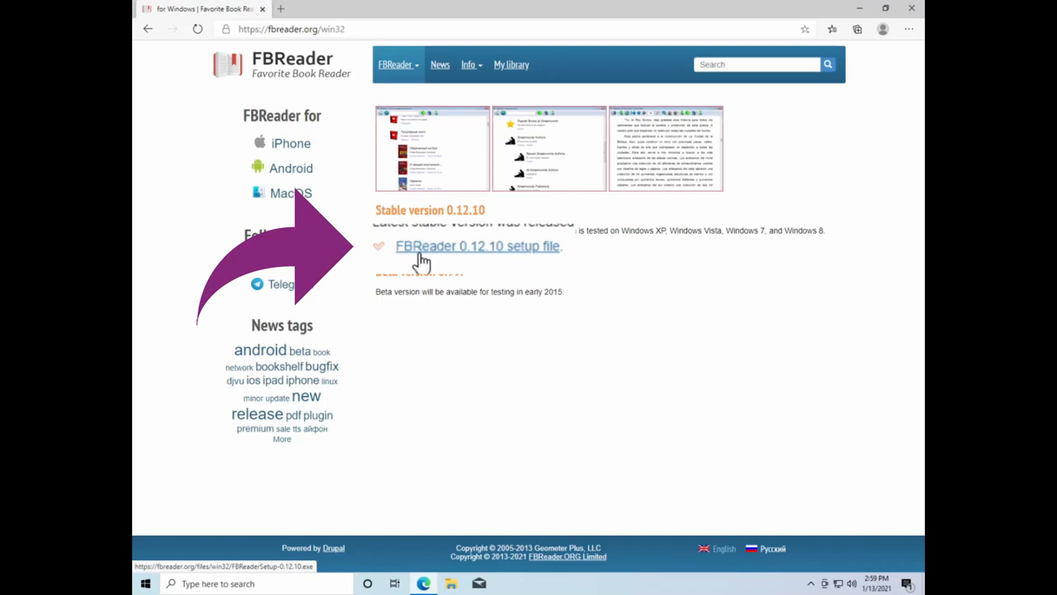
{"action": "left_click", "coordinate": [477, 246]}
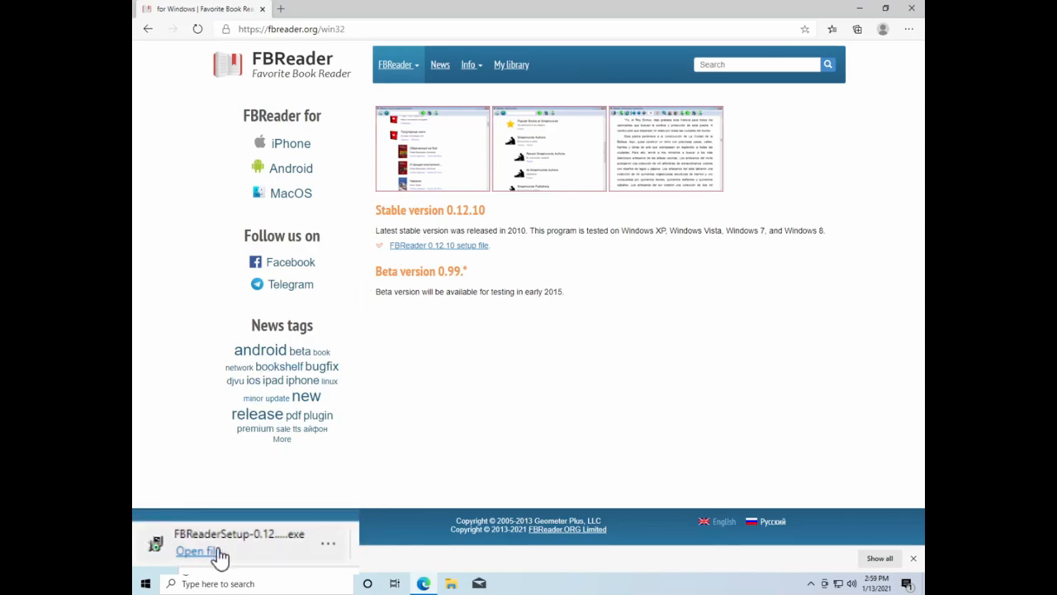
Step: Run FBReaderSetup-0.12.10 from the downloads bar and approve the User Account Control prompt
{"action": "left_click", "coordinate": [197, 551]}
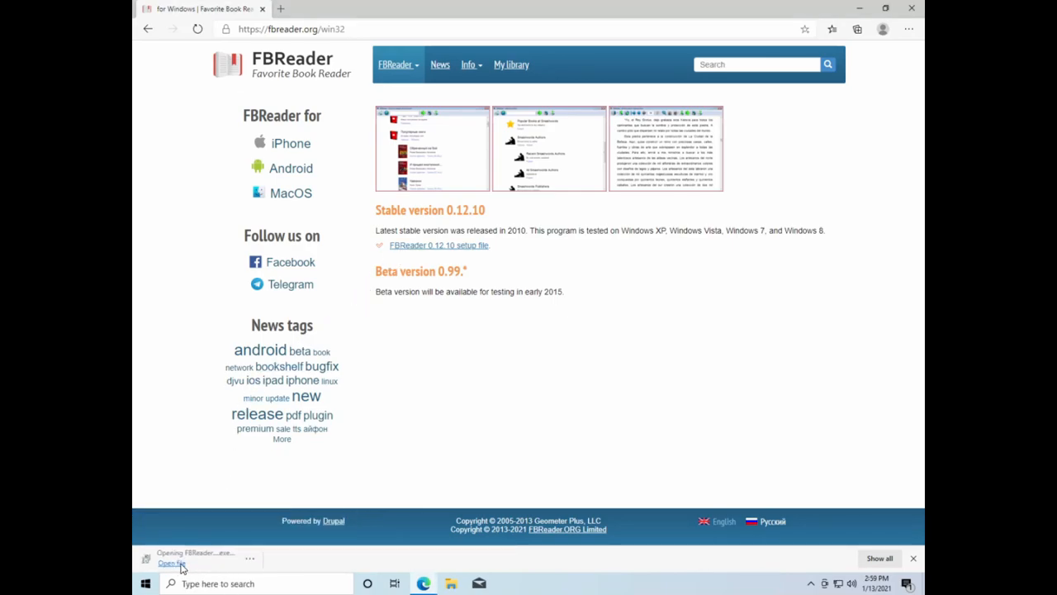
{"action": "left_click", "coordinate": [171, 562]}
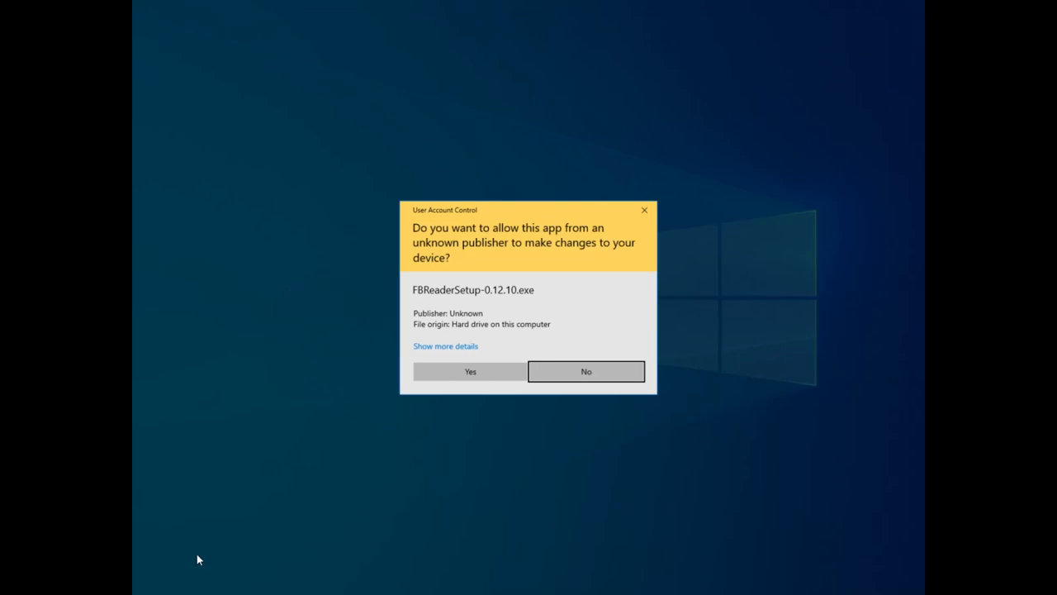
{"action": "left_click", "coordinate": [470, 371]}
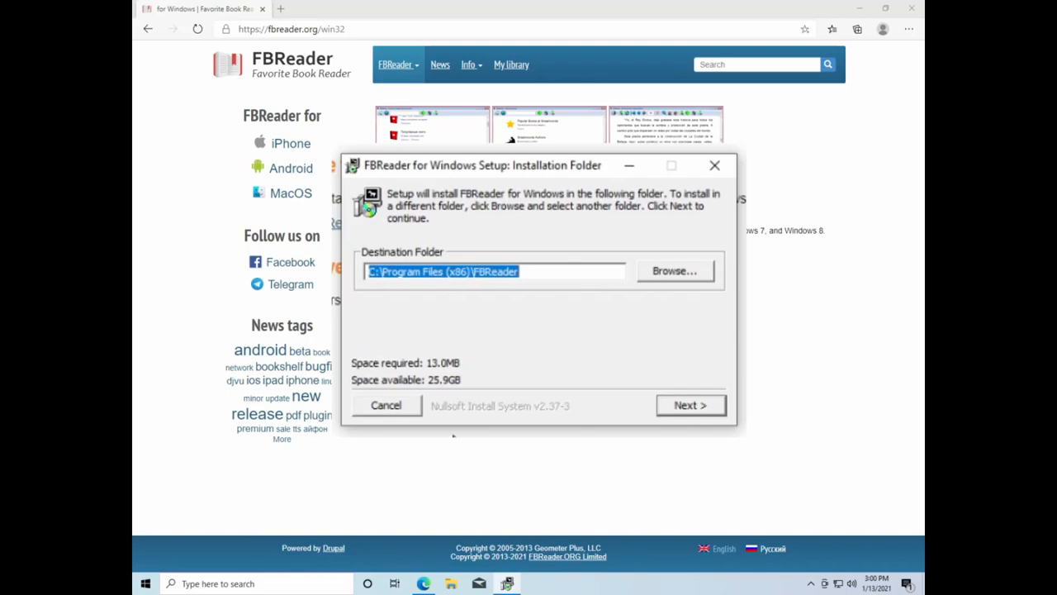
Step: Install FBReader to C:\Program Files (x86)\FBReader with a desktop shortcut, then close Edge
{"action": "left_click", "coordinate": [691, 405]}
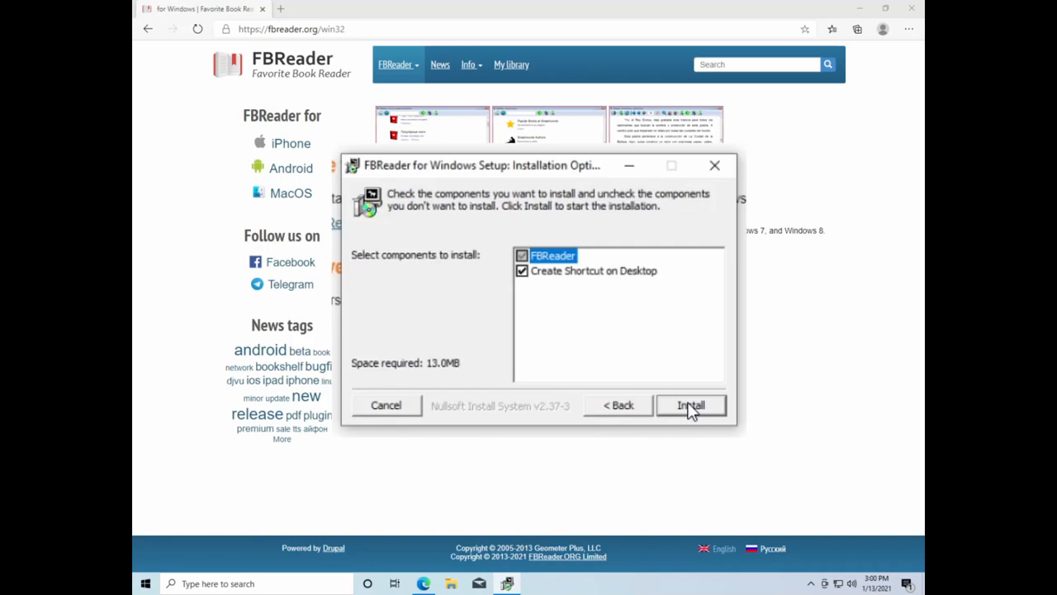
{"action": "left_click", "coordinate": [691, 404]}
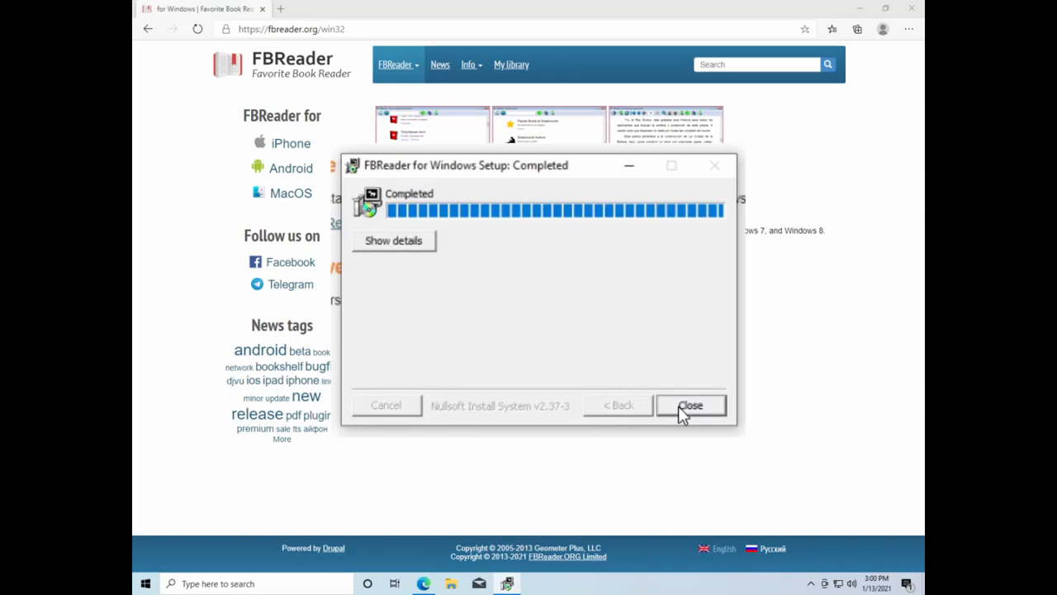
{"action": "left_click", "coordinate": [691, 405]}
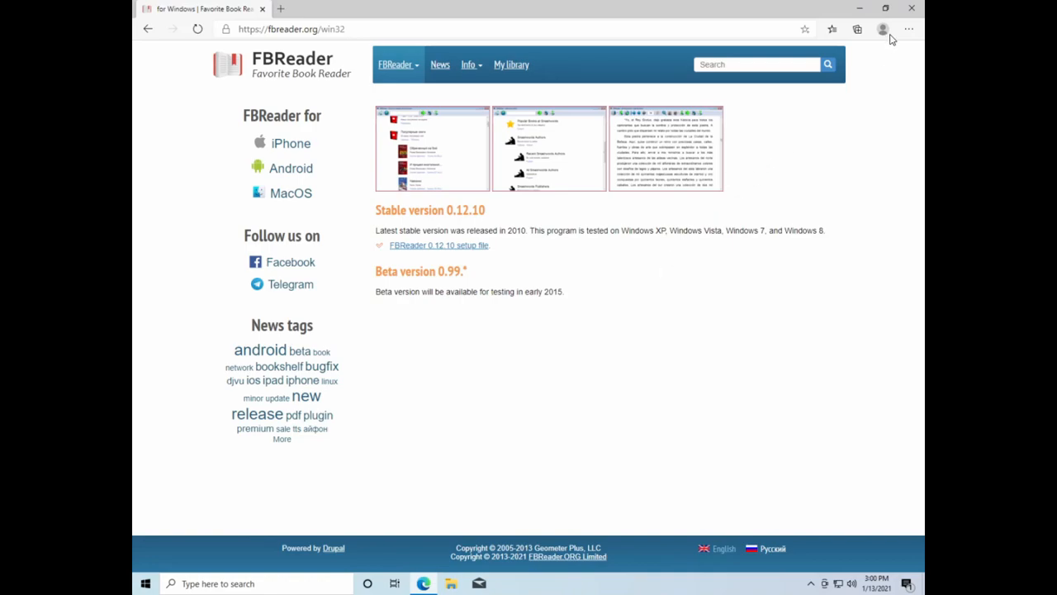
{"action": "mouse_move", "coordinate": [912, 7]}
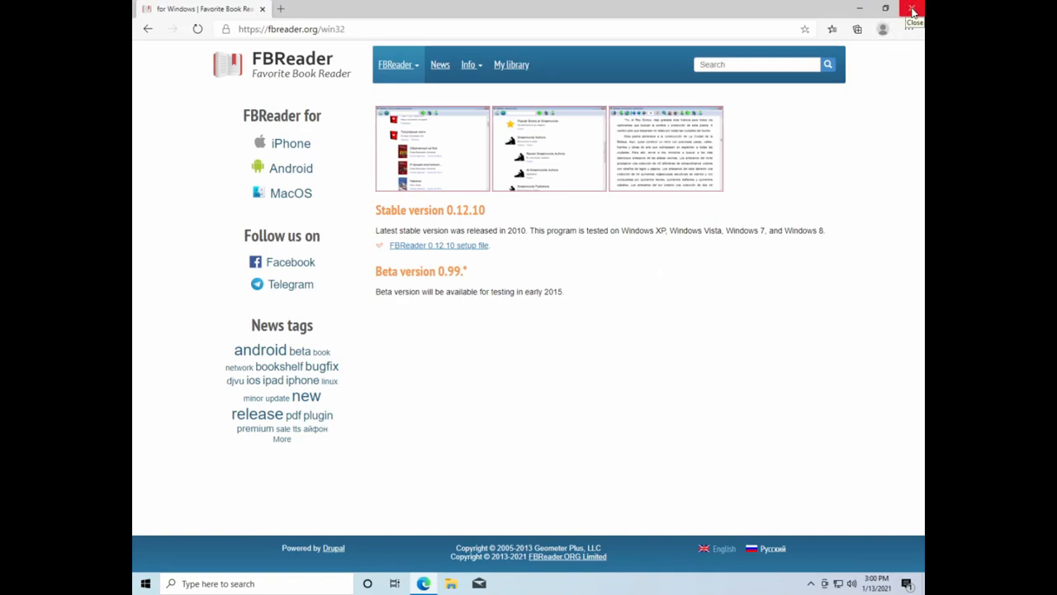
{"action": "left_click", "coordinate": [912, 10]}
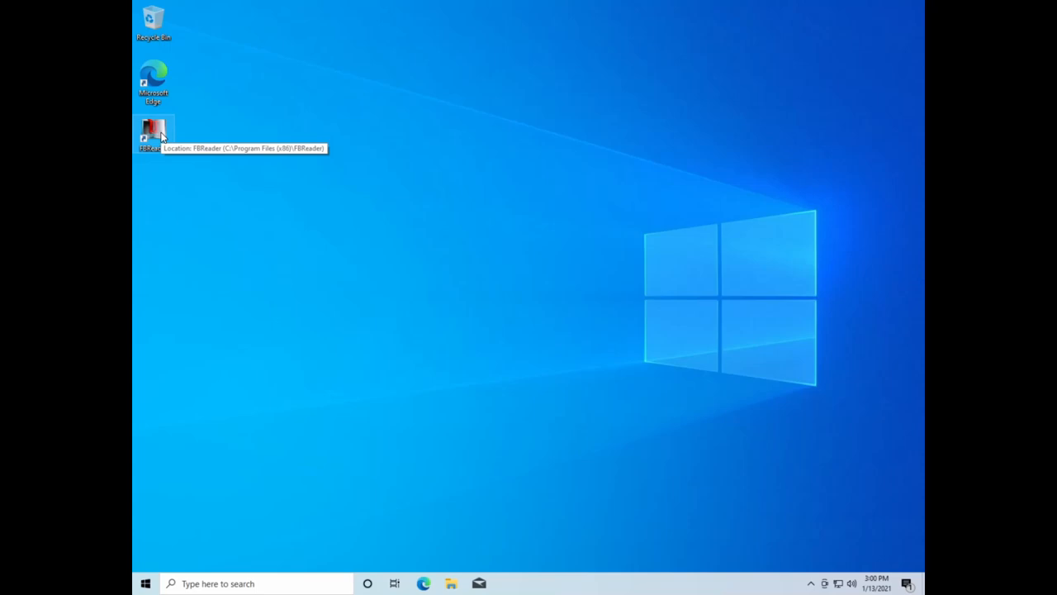
{"action": "double_click", "coordinate": [153, 132]}
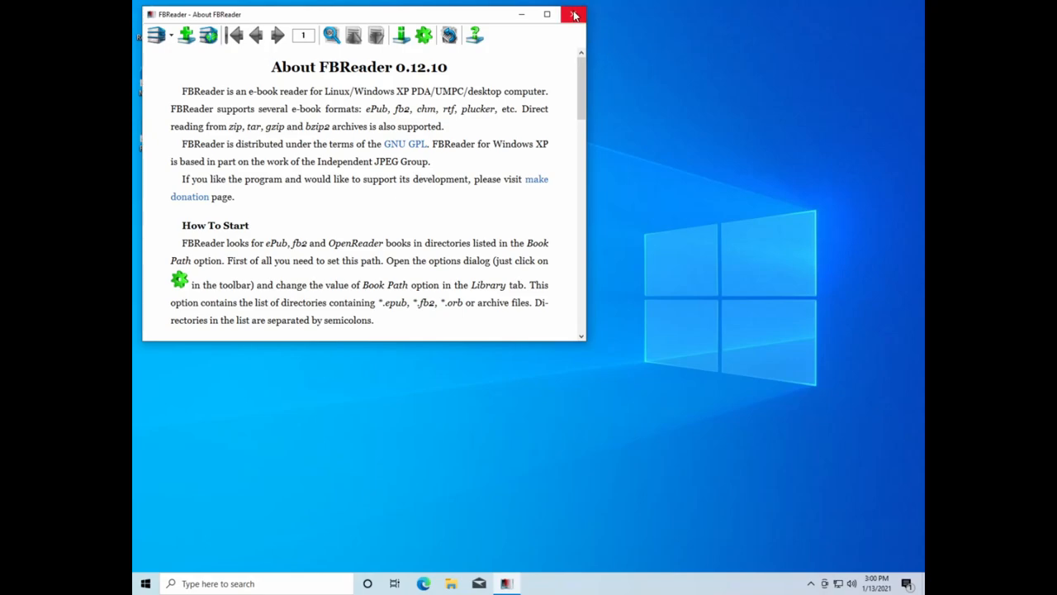
{"action": "left_click", "coordinate": [574, 14]}
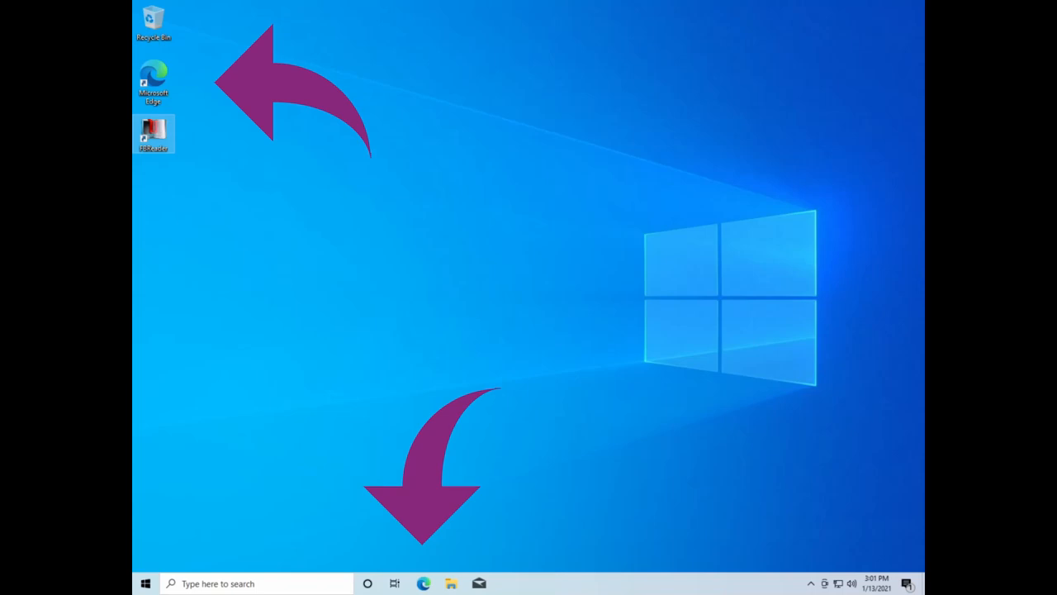
{"action": "left_click", "coordinate": [424, 584]}
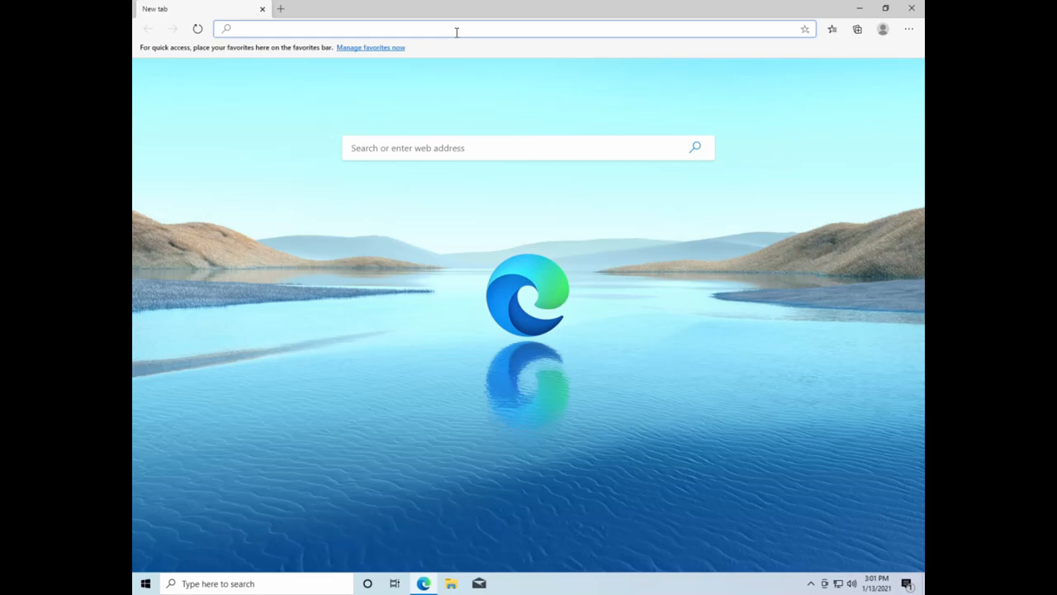
Step: Load spotify.com in Edge's address bar to reach the Spotify US home page
{"action": "type", "text": "spotify.com/us/"}
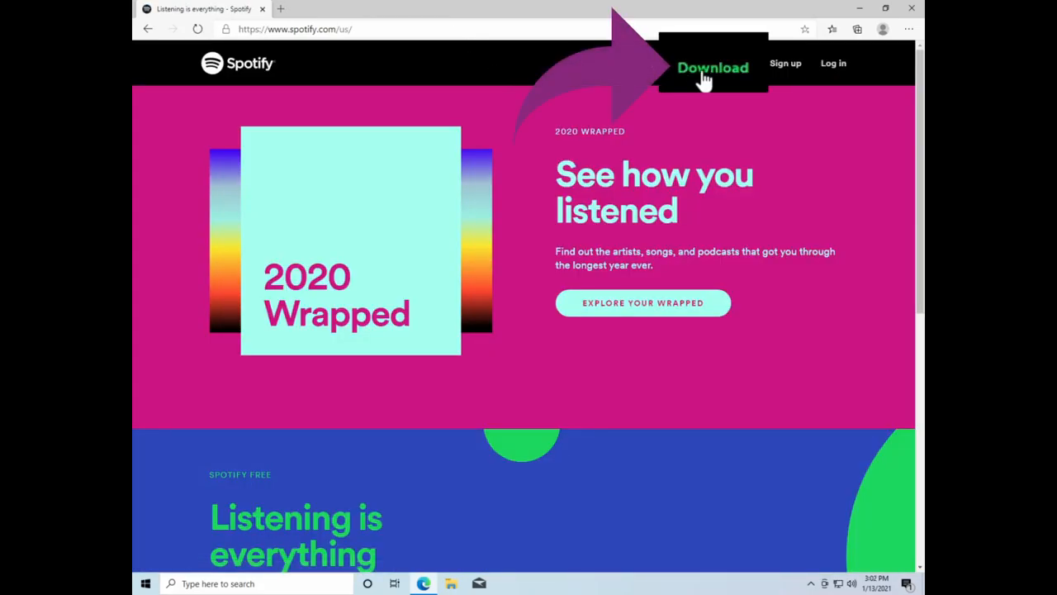
Step: Go to the Download Spotify page and download SpotifySetup.exe
{"action": "left_click", "coordinate": [708, 63]}
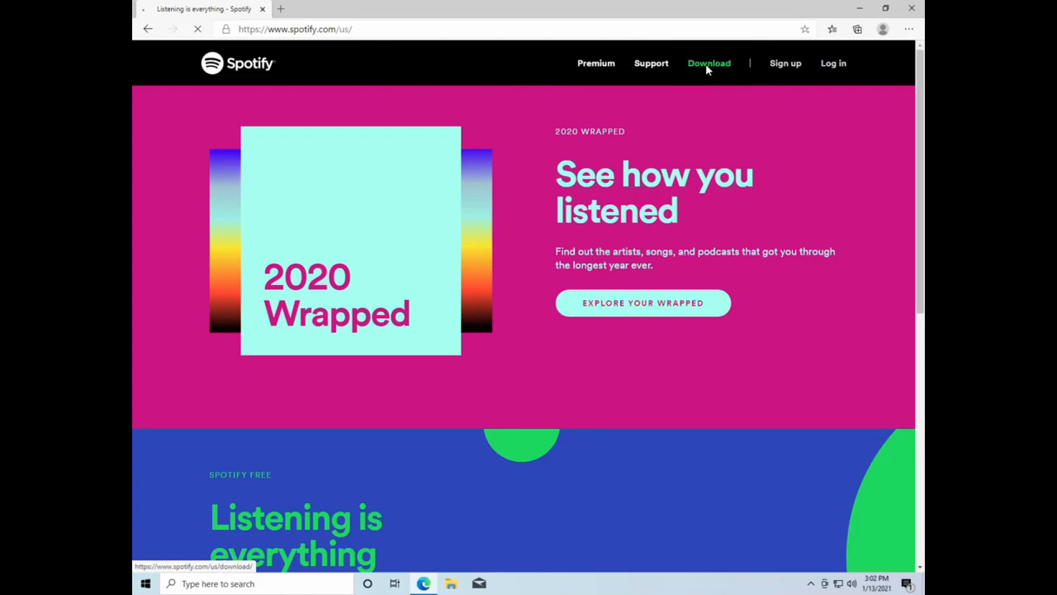
{"action": "left_click", "coordinate": [709, 63]}
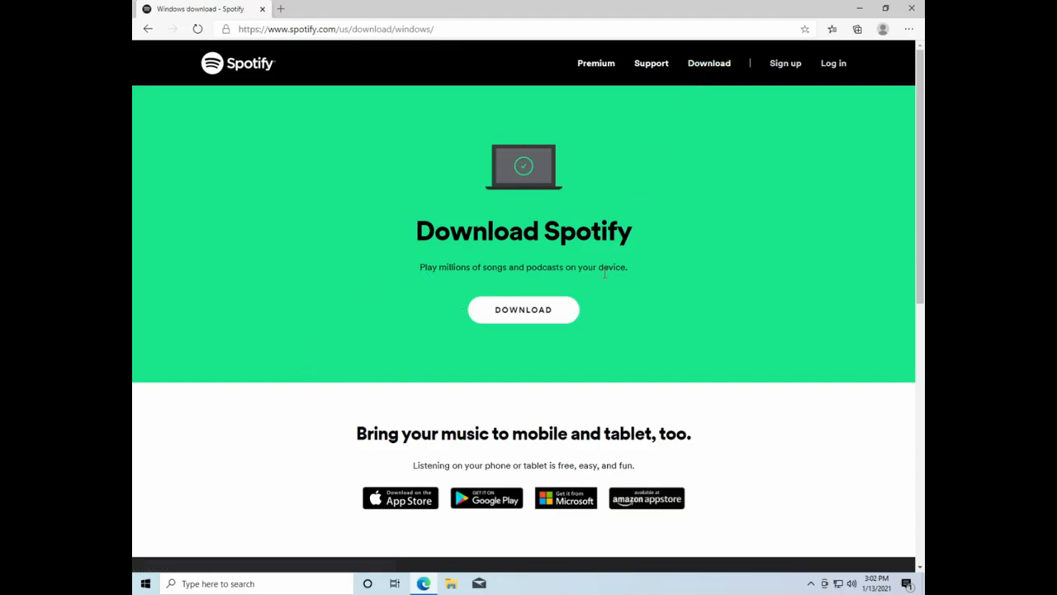
{"action": "mouse_move", "coordinate": [574, 313]}
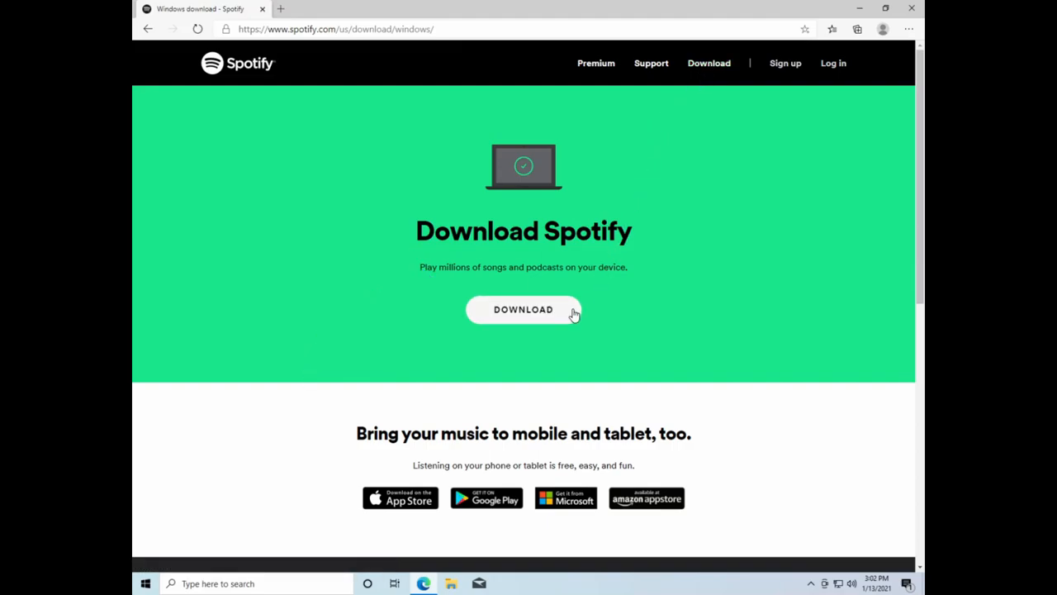
{"action": "left_click", "coordinate": [524, 309]}
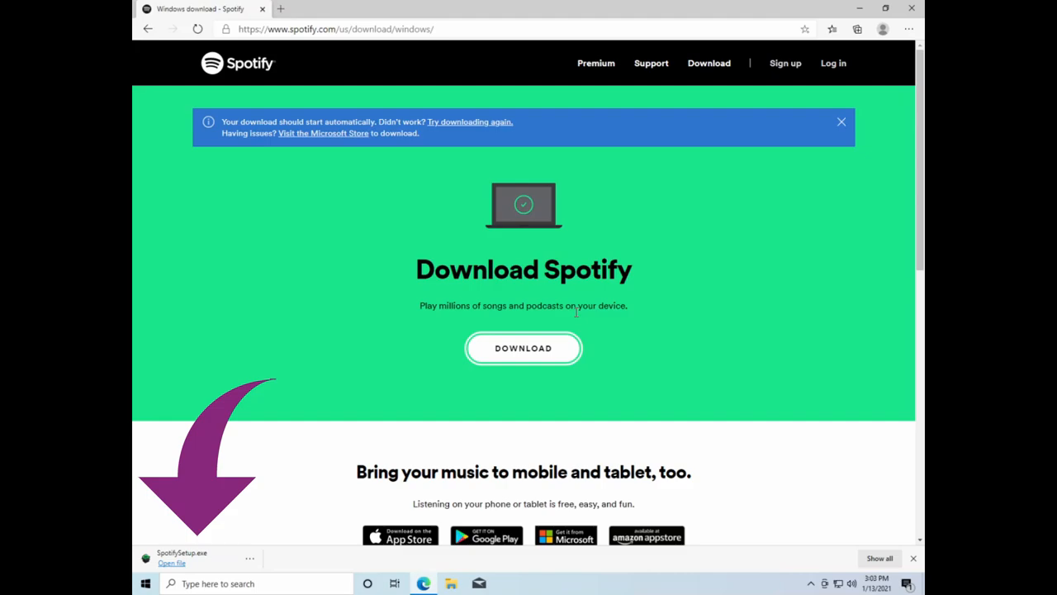
{"action": "mouse_move", "coordinate": [399, 347]}
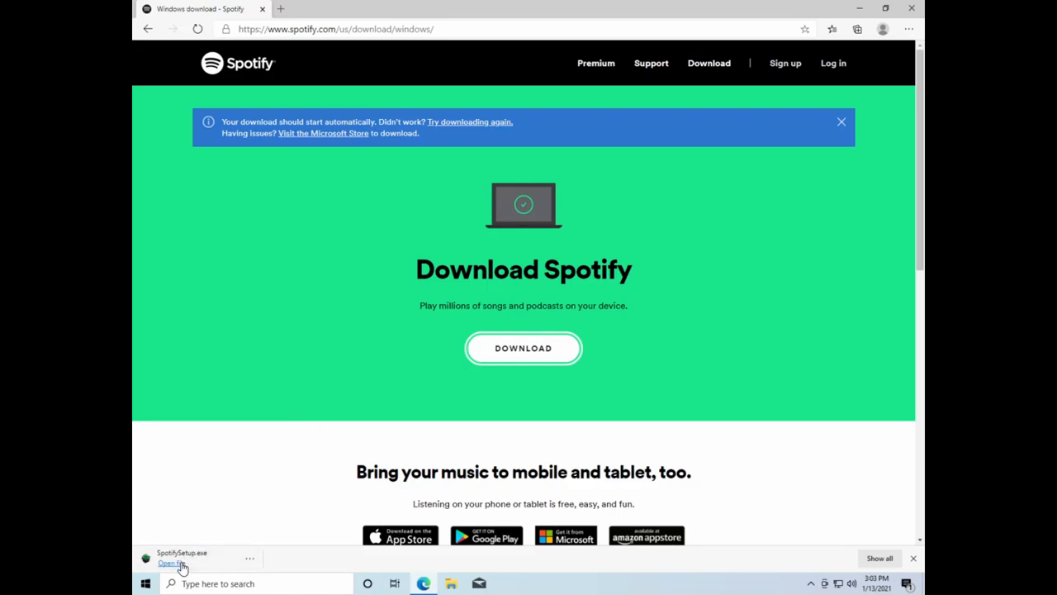
Step: Run SpotifySetup.exe from the downloads bar, leaving a Spotify desktop shortcut
{"action": "left_click", "coordinate": [169, 563]}
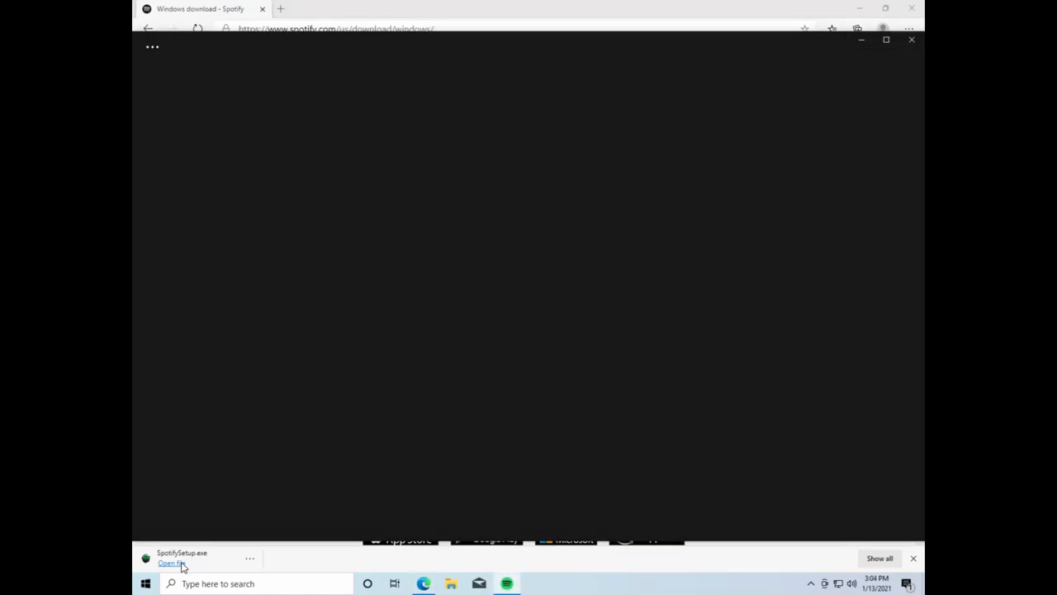
{"action": "left_click", "coordinate": [169, 563]}
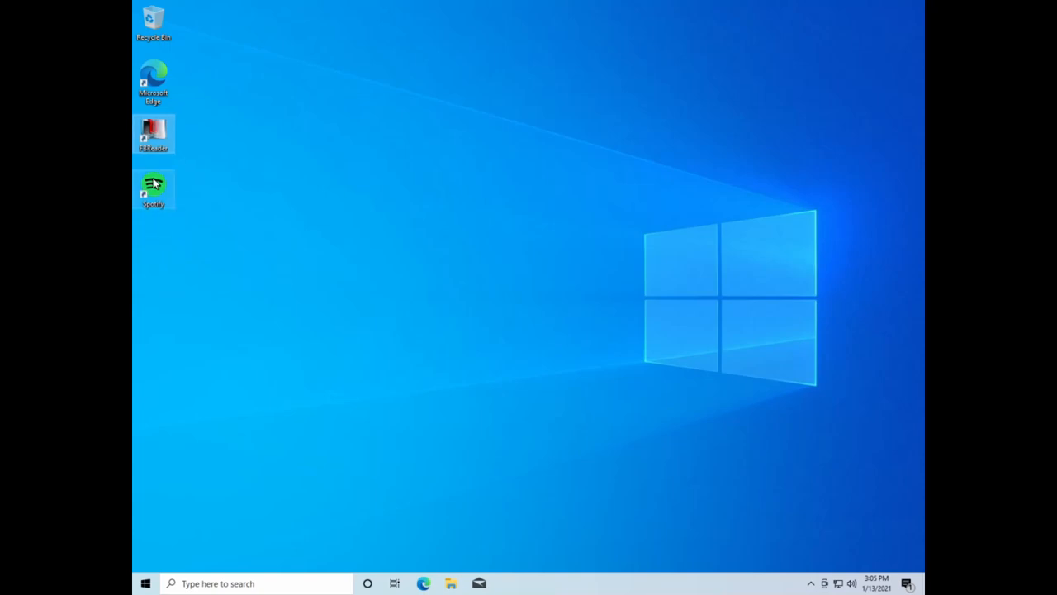
Step: Launch Spotify from its desktop shortcut to reach the welcome screen
{"action": "double_click", "coordinate": [154, 188]}
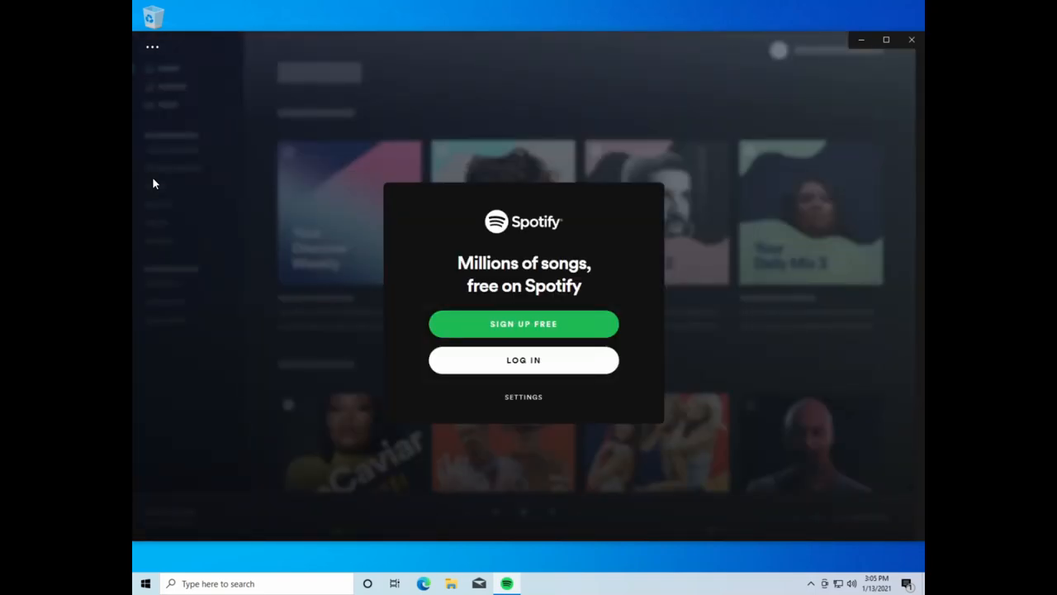
{"action": "mouse_move", "coordinate": [351, 132]}
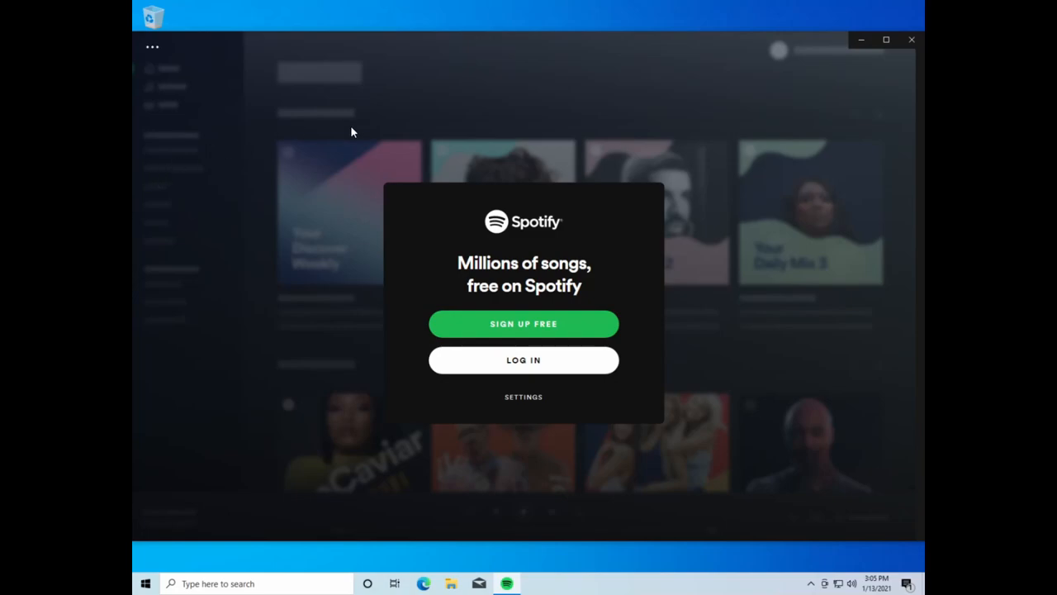